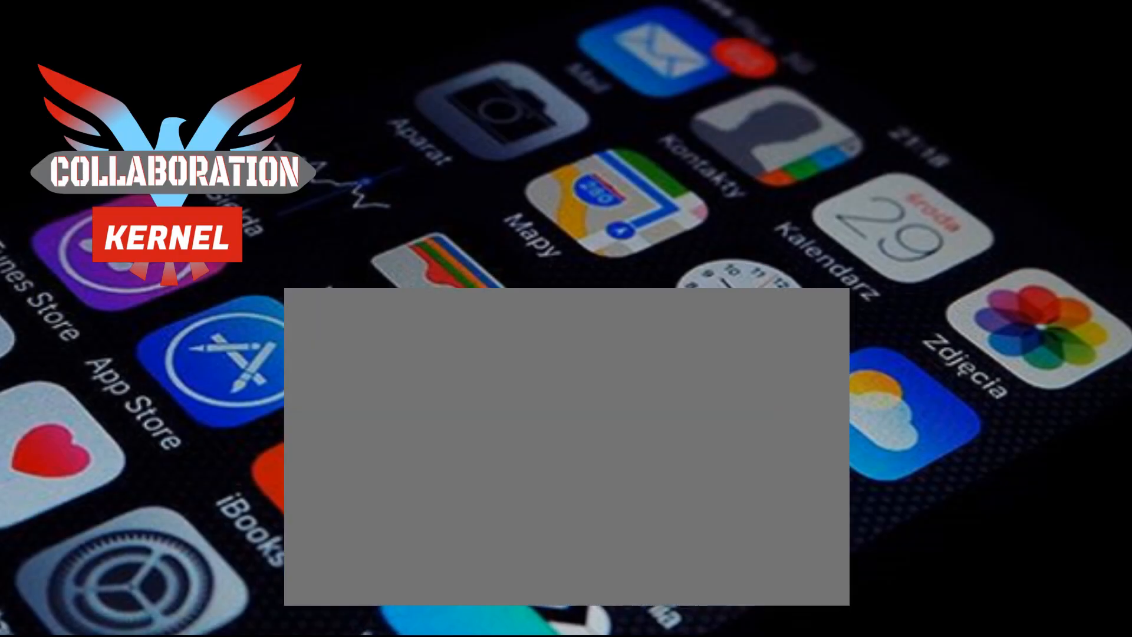
type("/ in the command line gives")
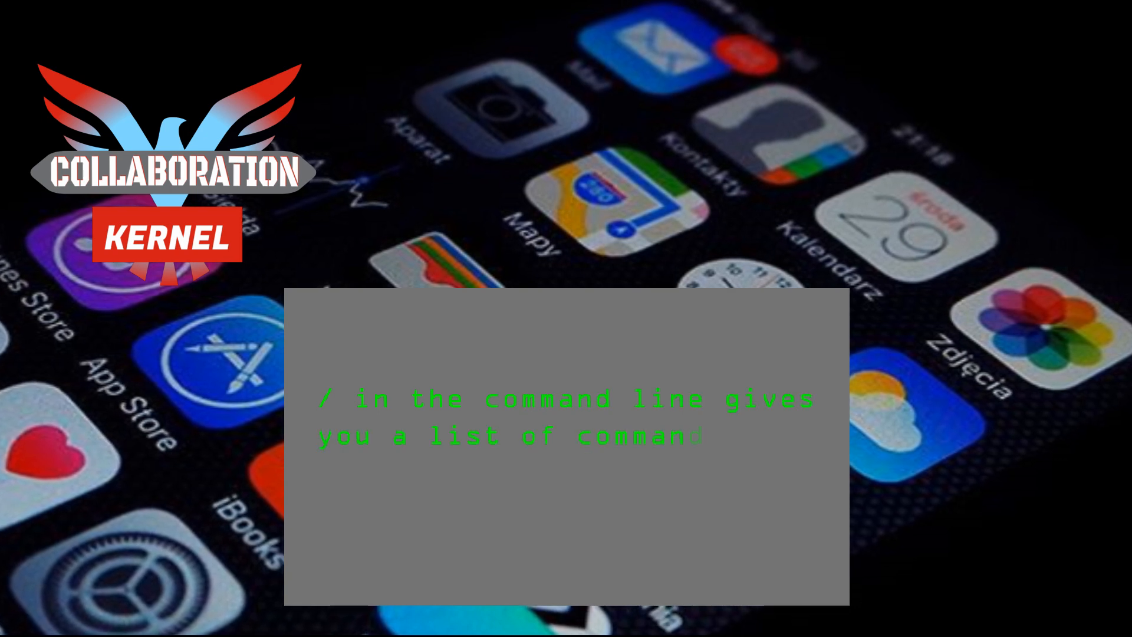
type("ds")
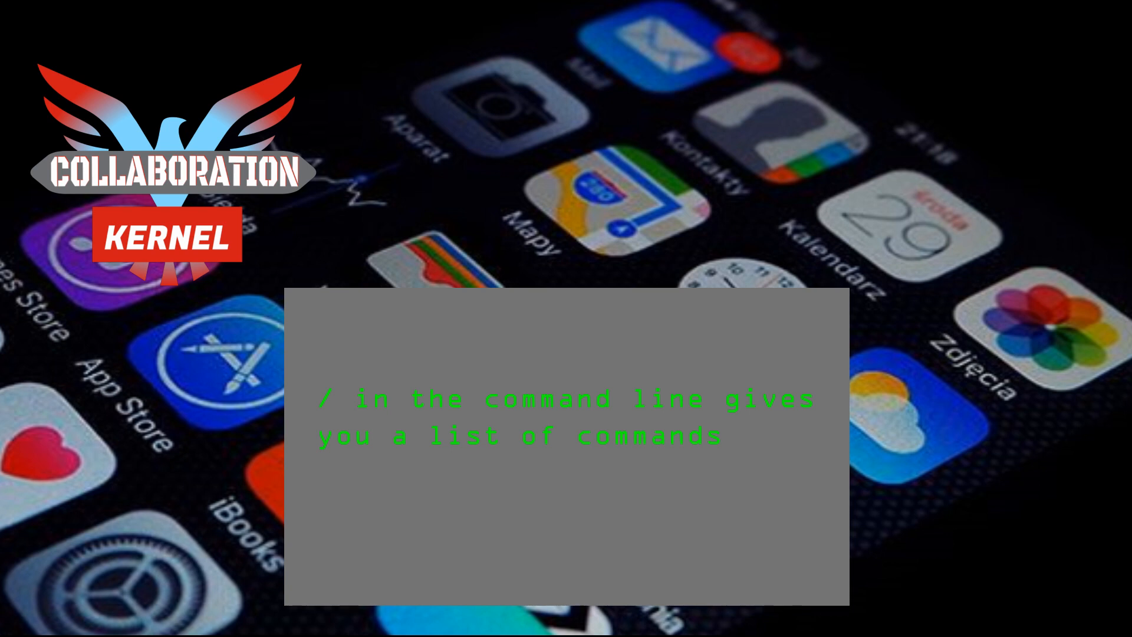